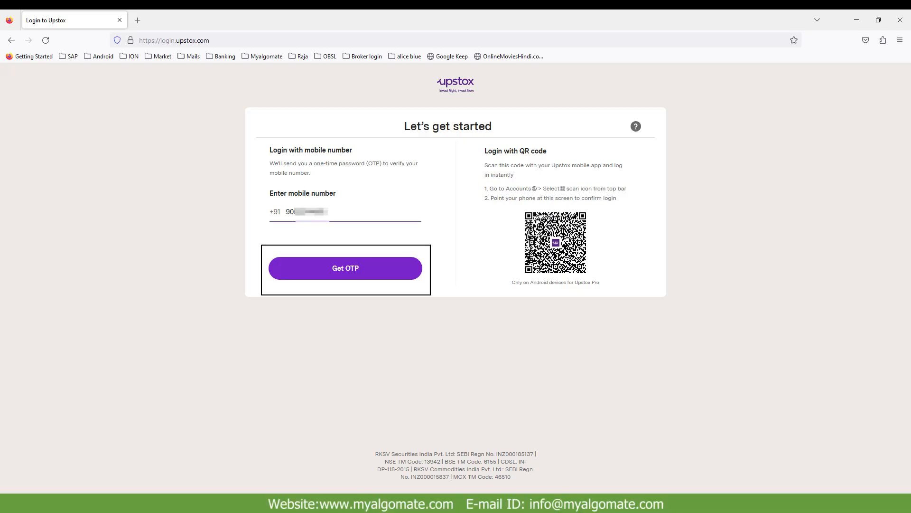
left_click(346, 267)
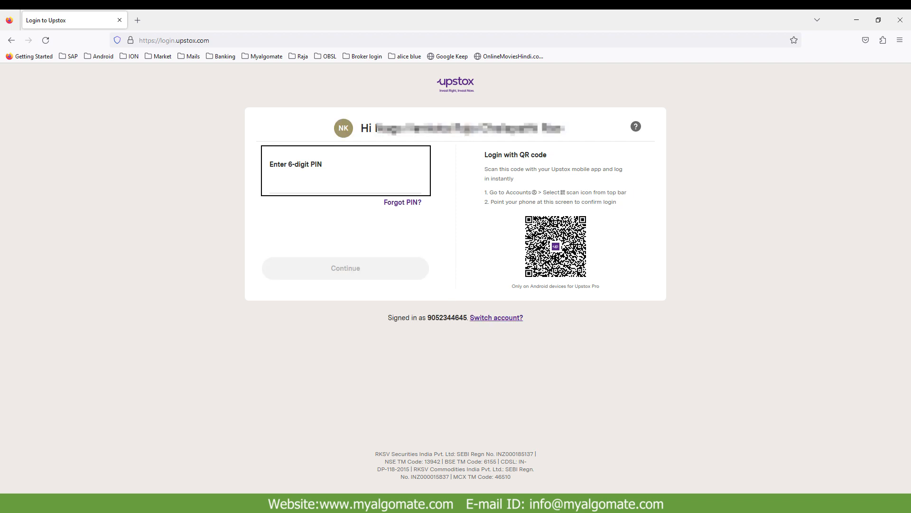
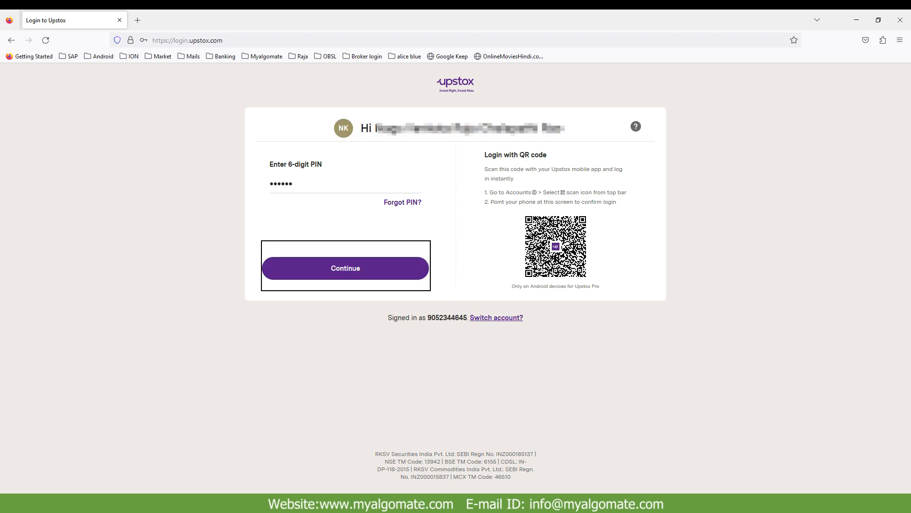
left_click(344, 267)
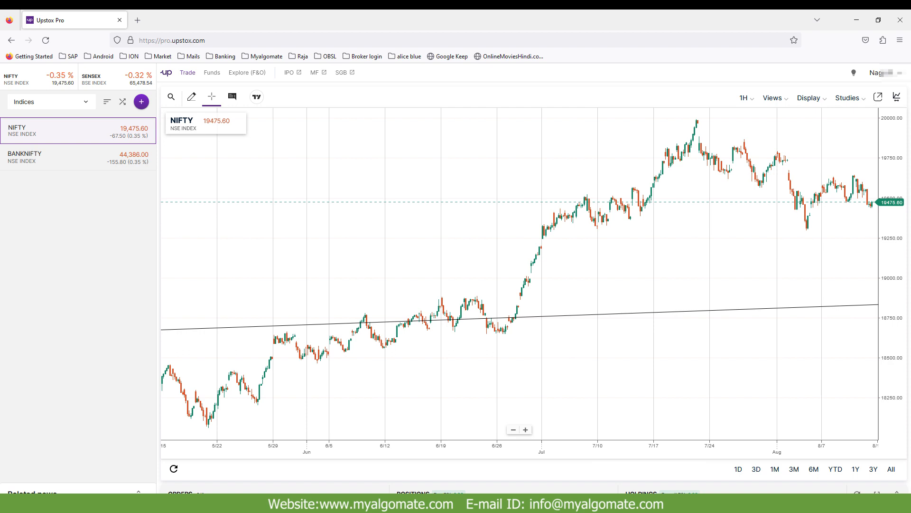
Go to the account profile to view My details in Upstox Accounts
left_click(882, 73)
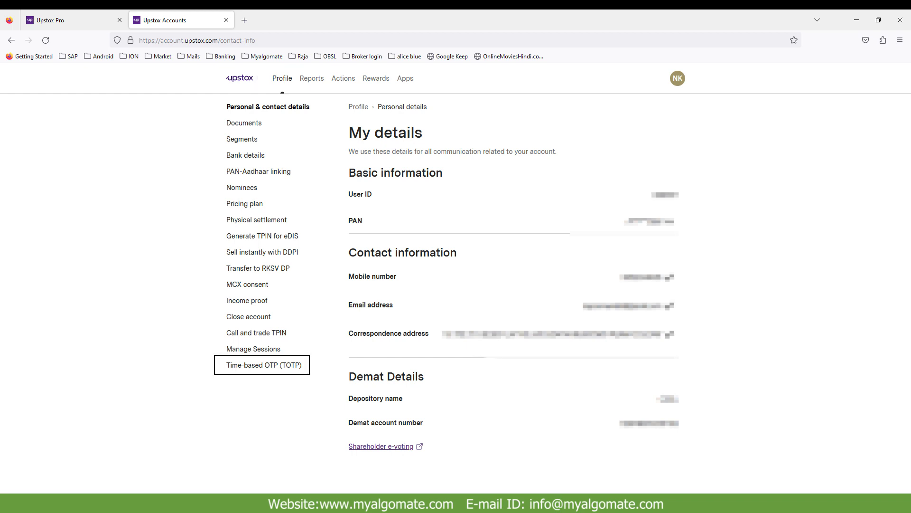
left_click(262, 364)
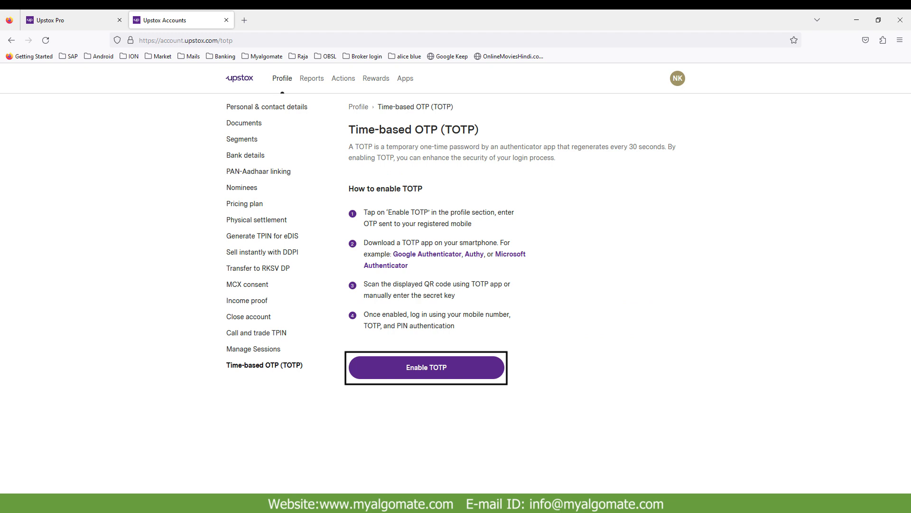
left_click(426, 366)
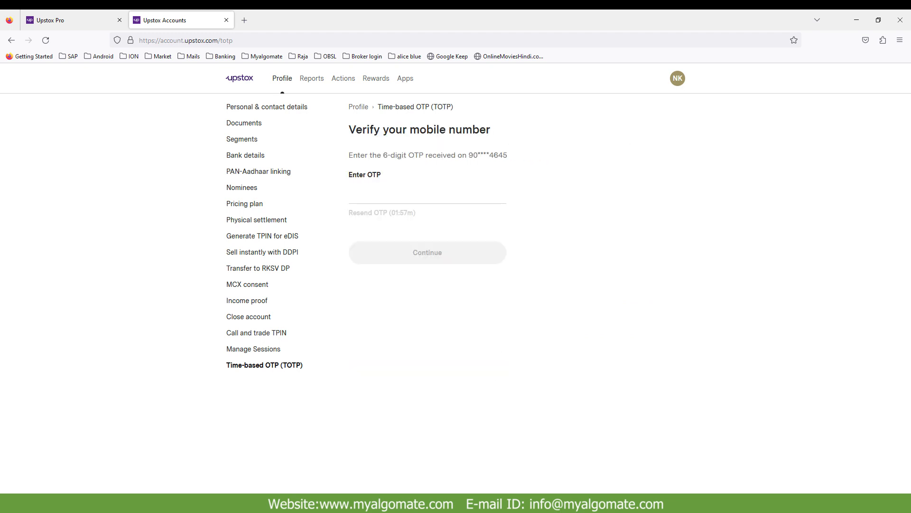
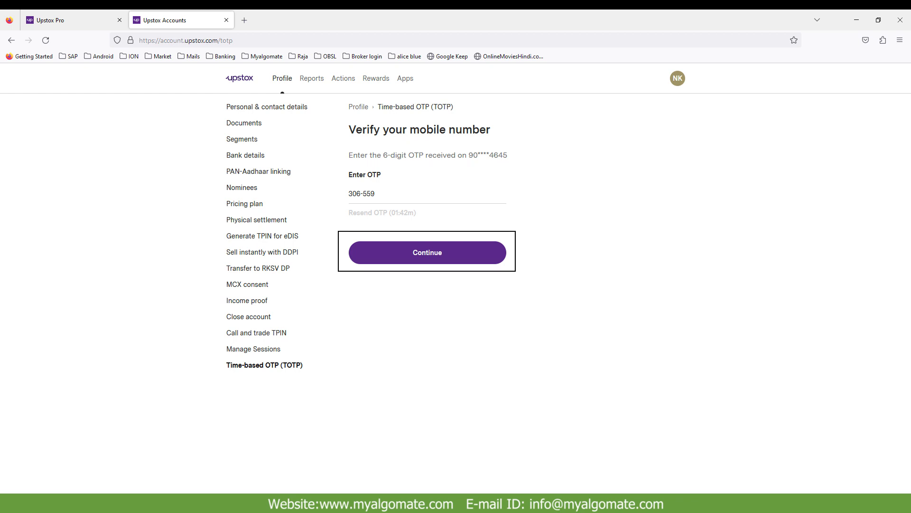
left_click(426, 253)
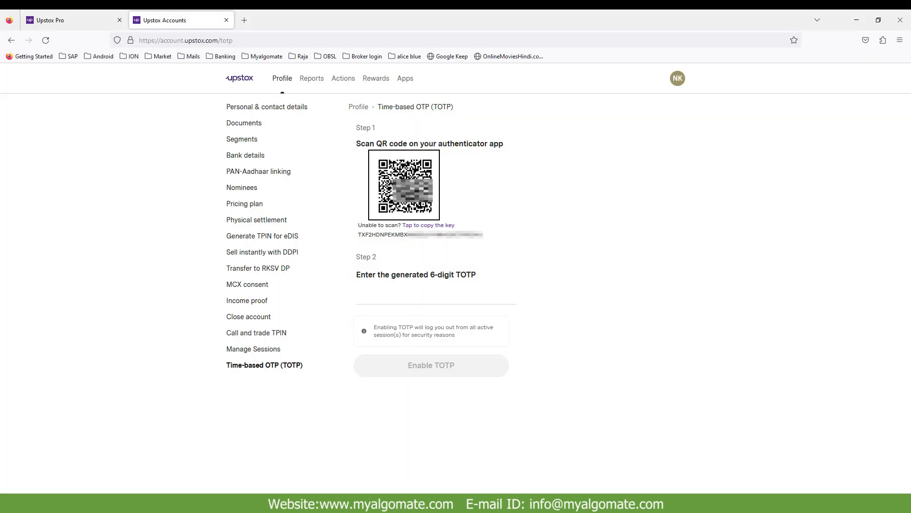
Enter the generated 6-digit authenticator code and enable TOTP on the account
left_click(421, 301)
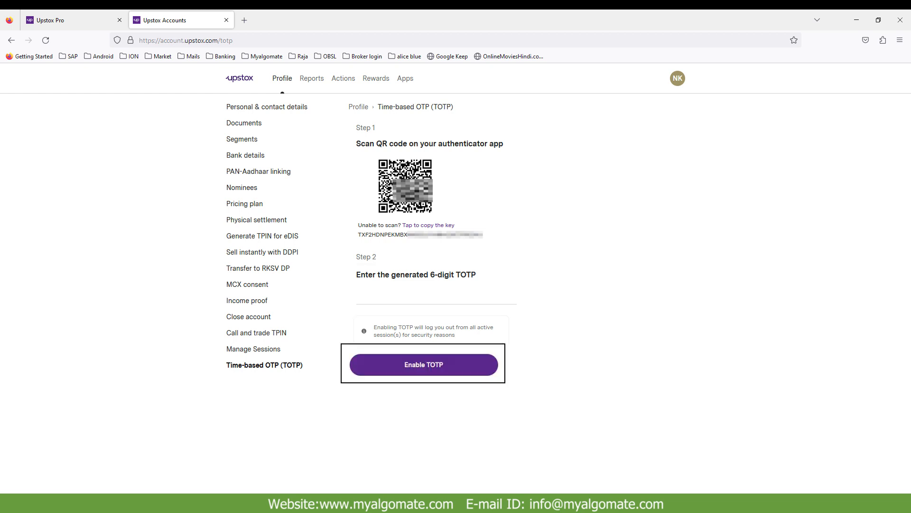
left_click(423, 364)
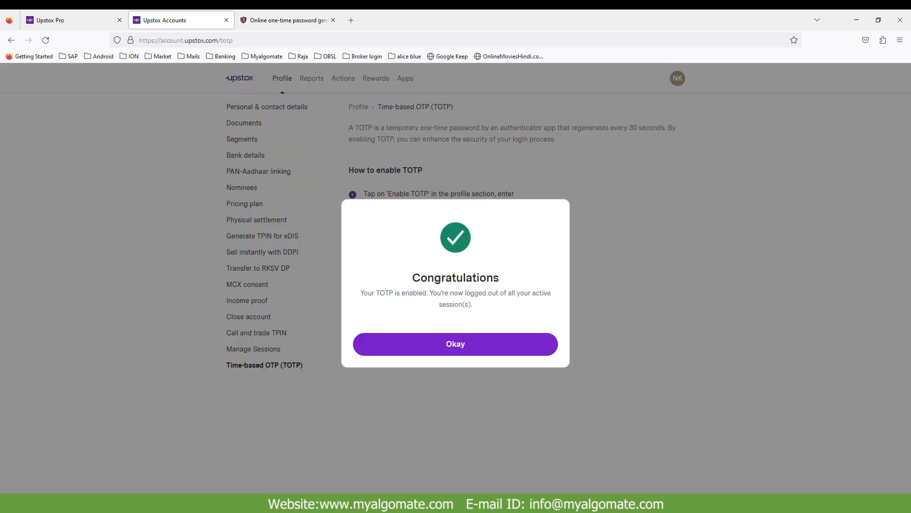